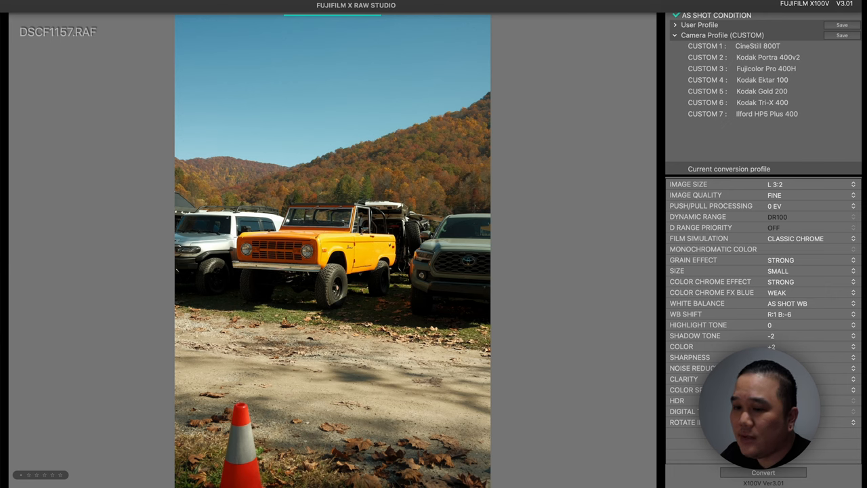
- Glance at the saved user profiles, then scroll the Vibrant Arizona article down to its settings list
{"action": "left_click", "coordinate": [675, 24]}
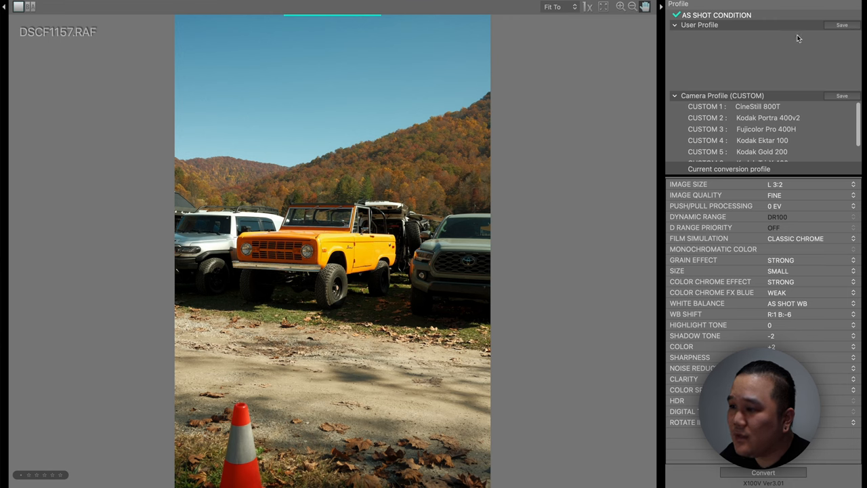
{"action": "left_click", "coordinate": [675, 24]}
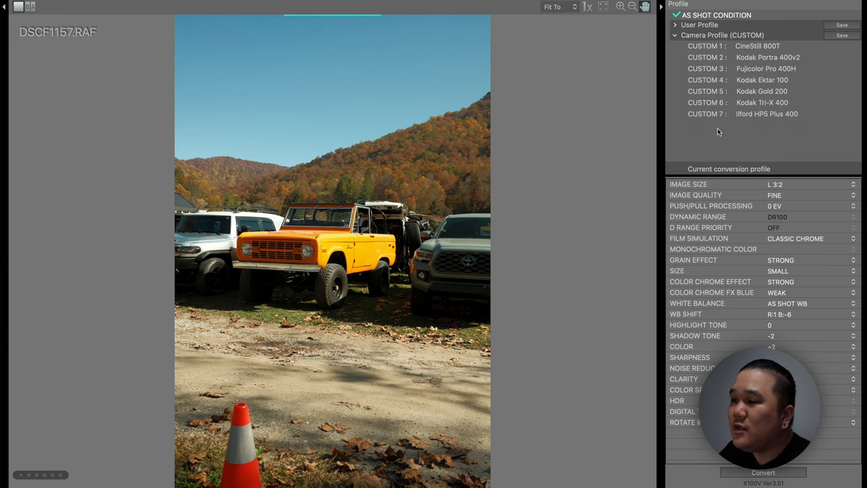
{"action": "mouse_move", "coordinate": [742, 136]}
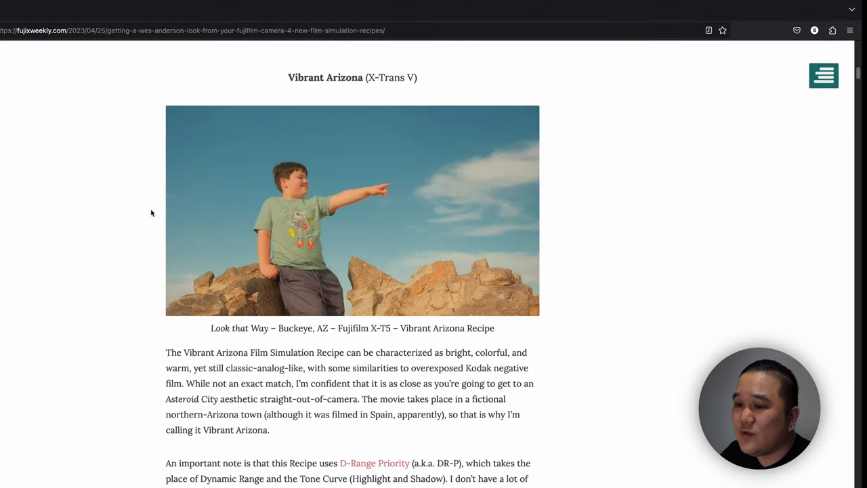
{"action": "mouse_move", "coordinate": [135, 212]}
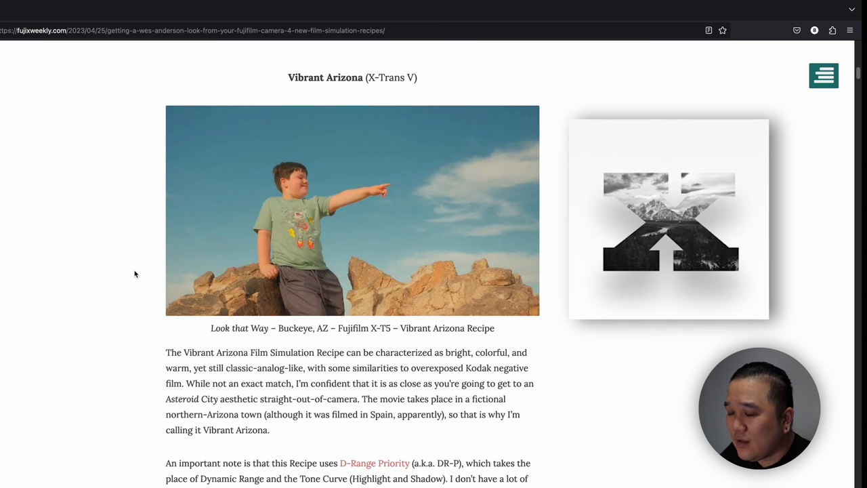
{"action": "scroll", "scroll_direction": "down", "scroll_amount": 3}
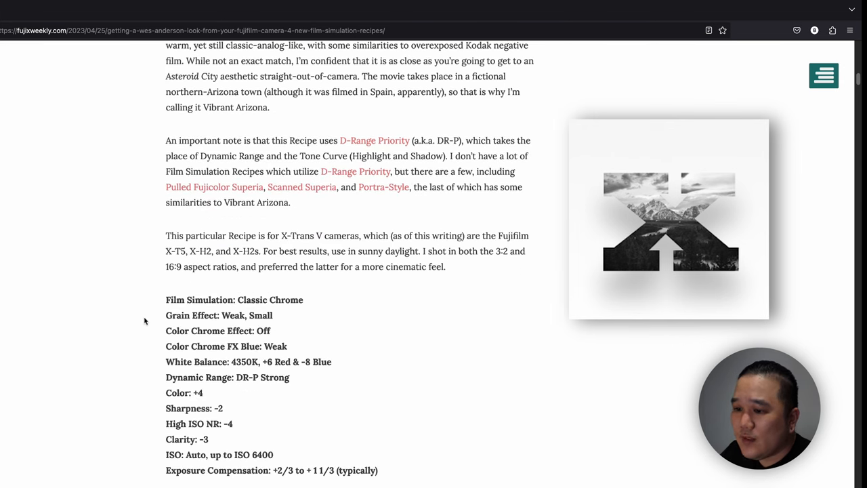
{"action": "scroll", "scroll_direction": "down", "scroll_amount": 3}
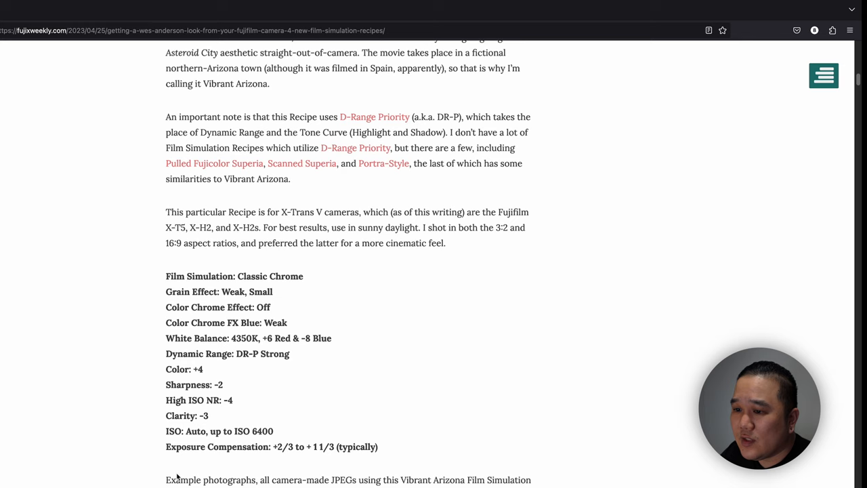
{"action": "mouse_move", "coordinate": [296, 319]}
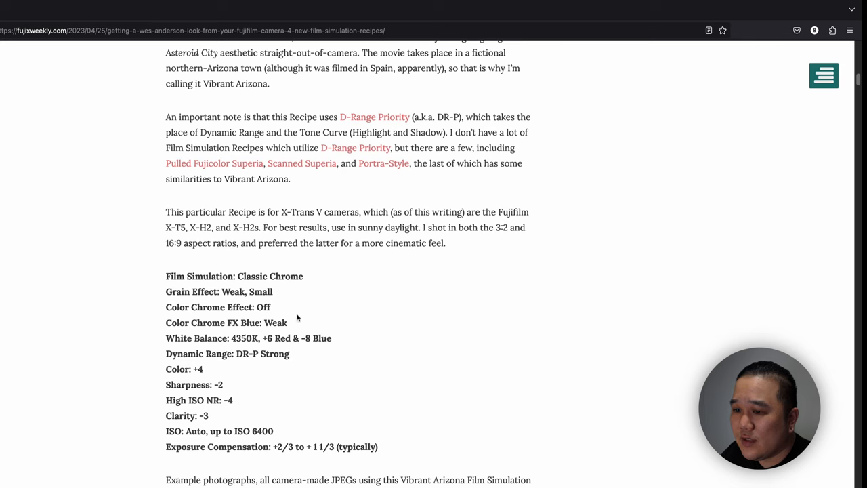
{"action": "mouse_move", "coordinate": [199, 432]}
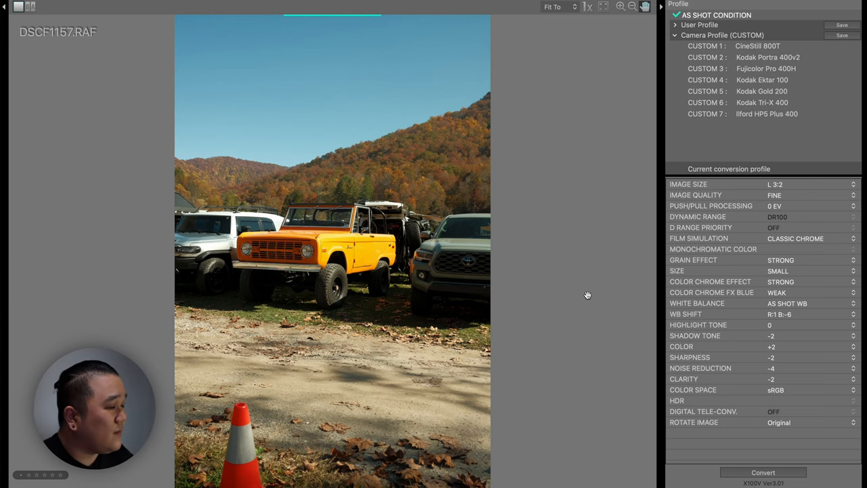
{"action": "mouse_move", "coordinate": [764, 125]}
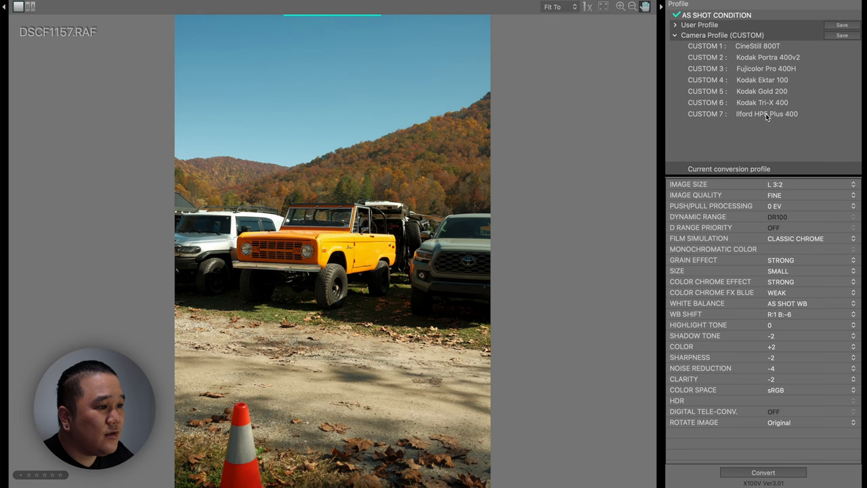
- Load CUSTOM 7 : Ilford HP5 Plus 400 from the Camera Profile list onto the truck photo
{"action": "left_click", "coordinate": [767, 113]}
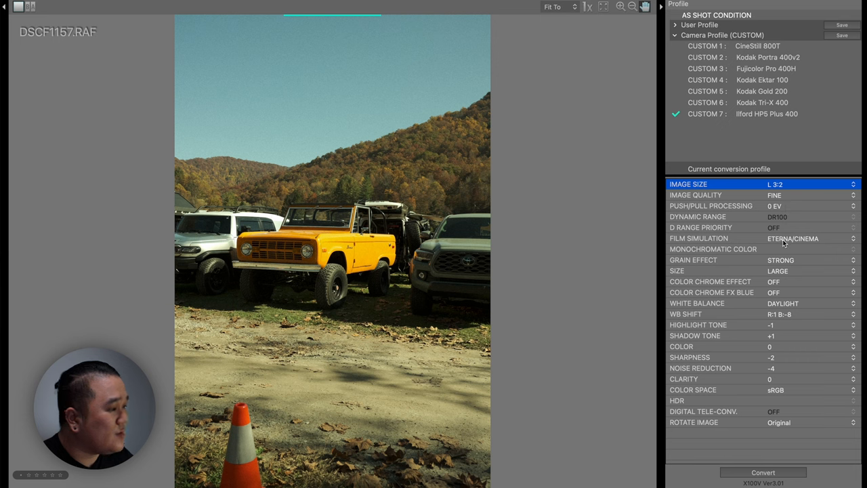
- Choose Classic Chrome film simulation, small grain size, and leave Color Chrome Effect off
{"action": "left_click", "coordinate": [810, 238]}
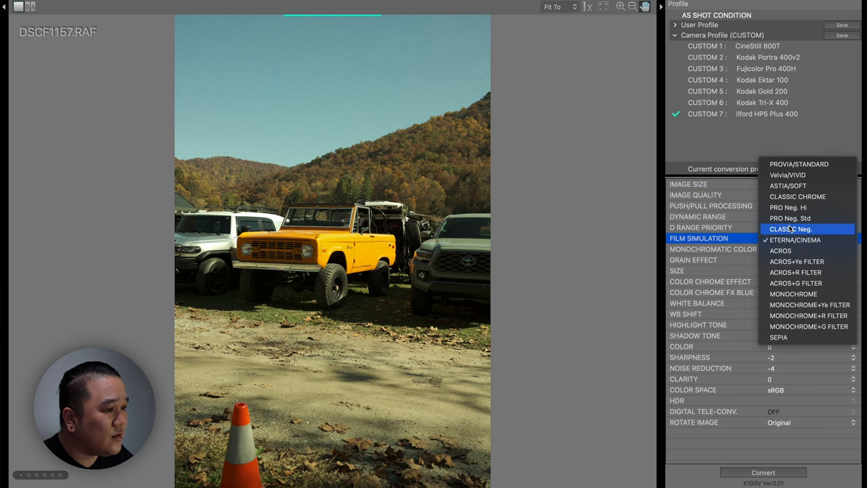
{"action": "left_click", "coordinate": [796, 196]}
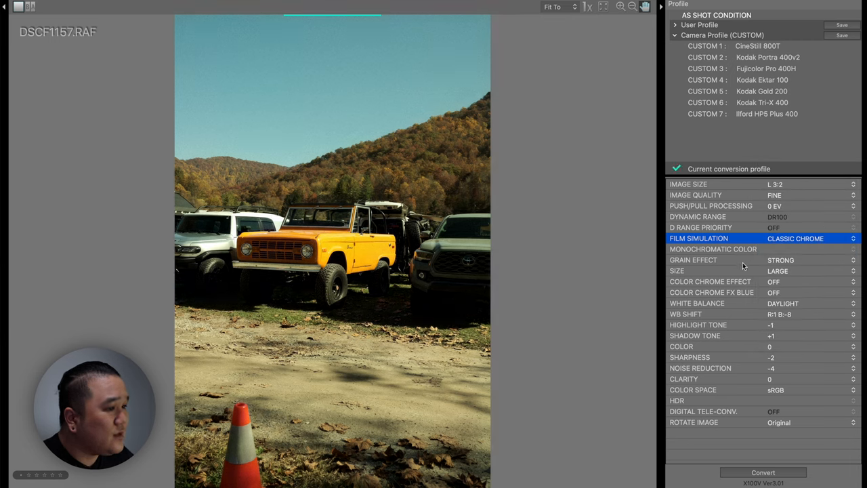
{"action": "mouse_move", "coordinate": [783, 266]}
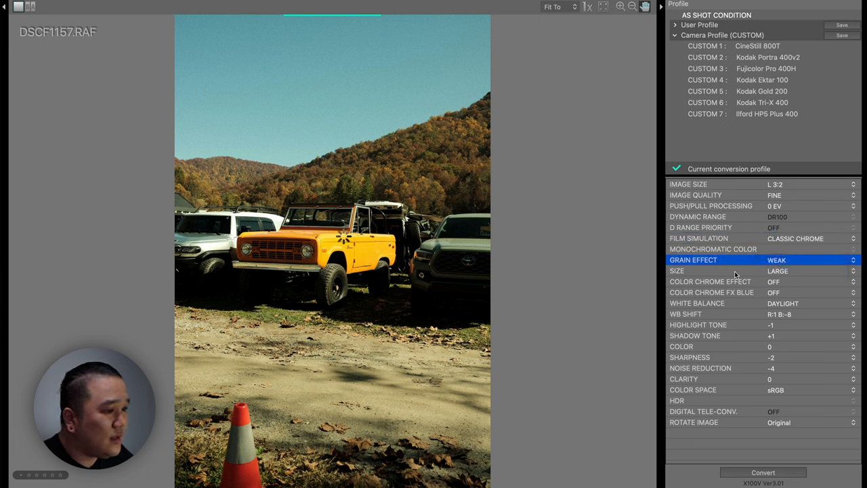
{"action": "left_click", "coordinate": [810, 271]}
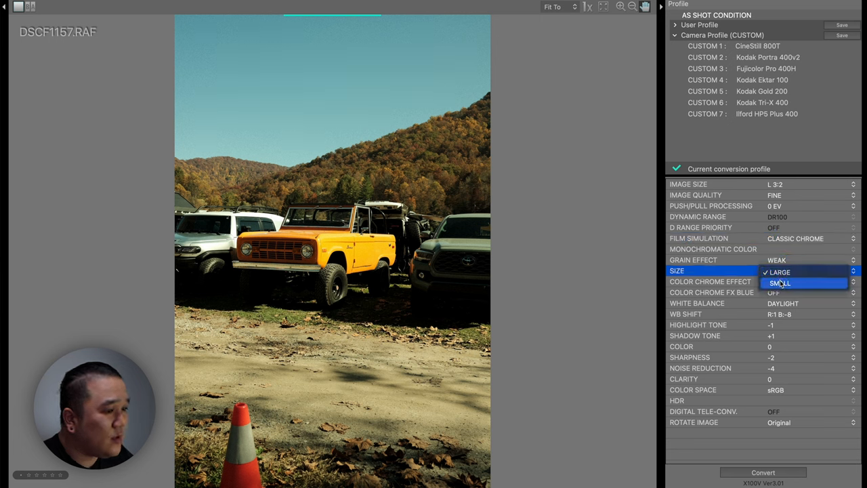
{"action": "left_click", "coordinate": [780, 283]}
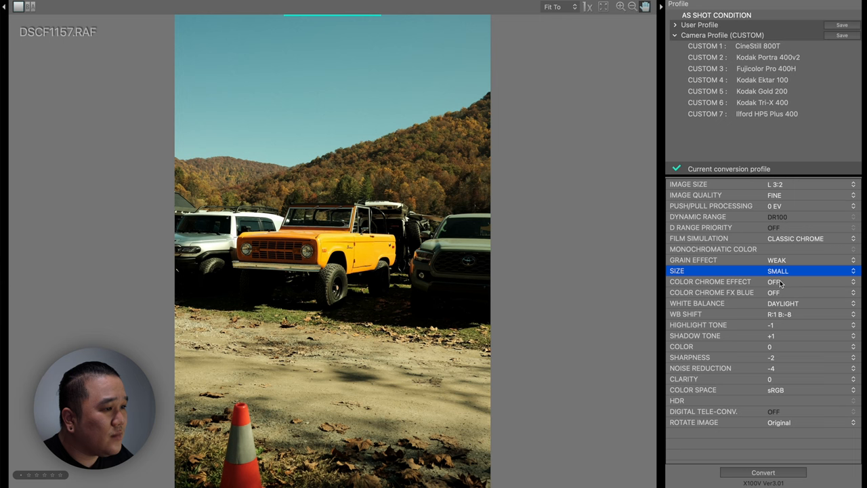
{"action": "mouse_move", "coordinate": [731, 287]}
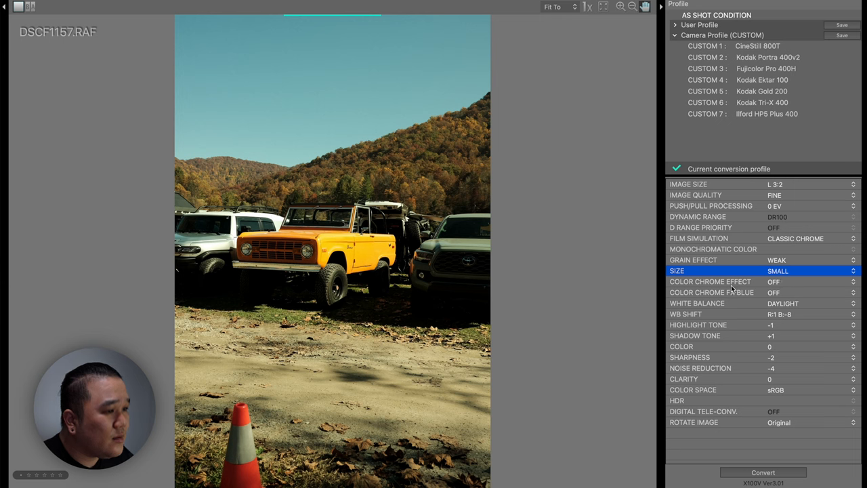
{"action": "left_click", "coordinate": [805, 280]}
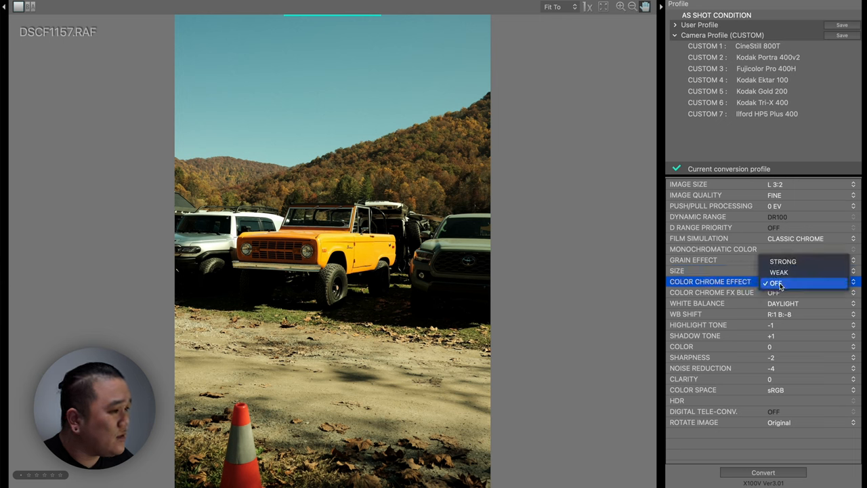
{"action": "left_click", "coordinate": [777, 271]}
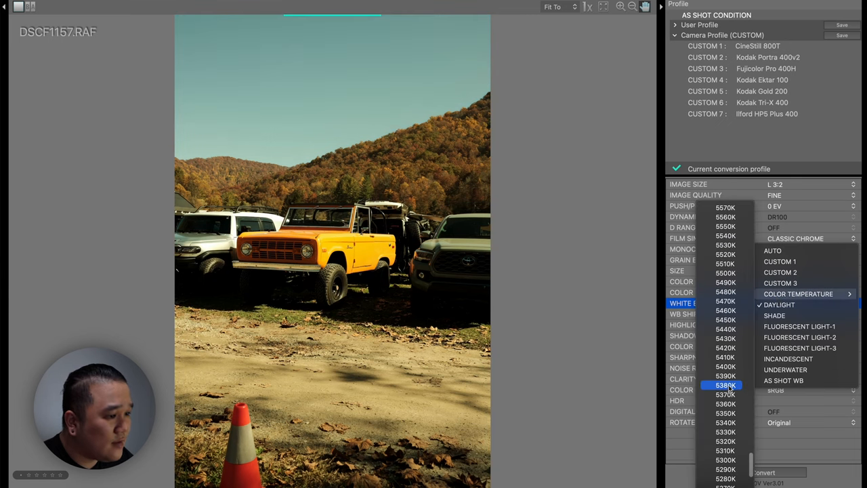
- Pick 4350K as the white balance colour temperature and bring up the WB shift grid
{"action": "scroll", "scroll_direction": "down", "scroll_amount": 3}
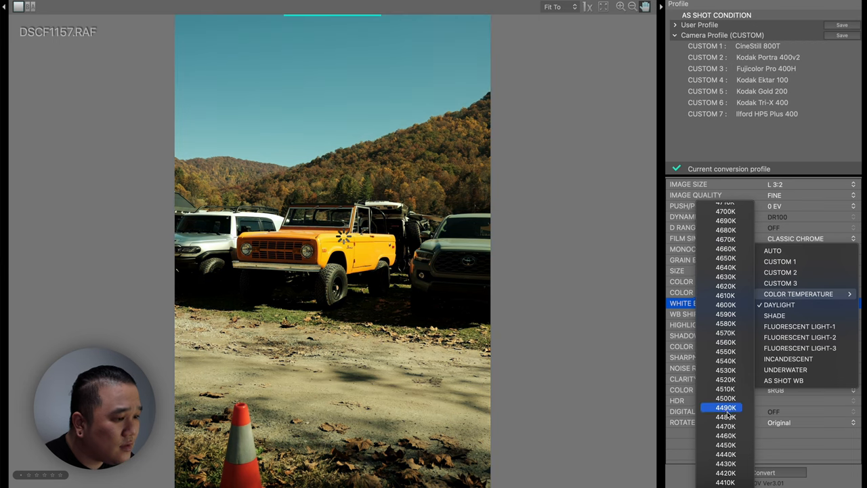
{"action": "scroll", "scroll_direction": "down", "scroll_amount": 3}
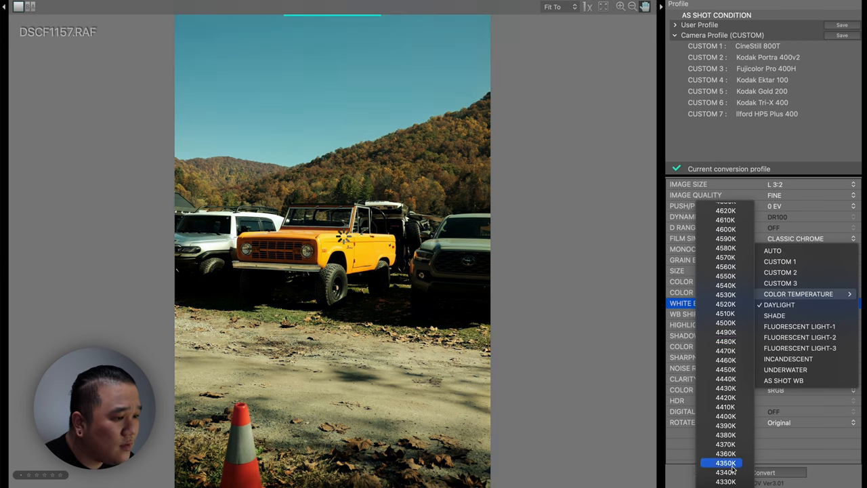
{"action": "left_click", "coordinate": [779, 304]}
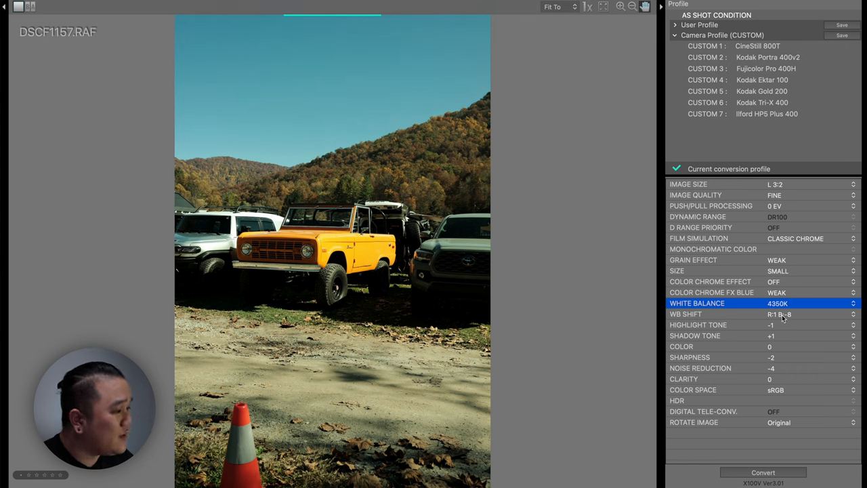
{"action": "left_click", "coordinate": [779, 314]}
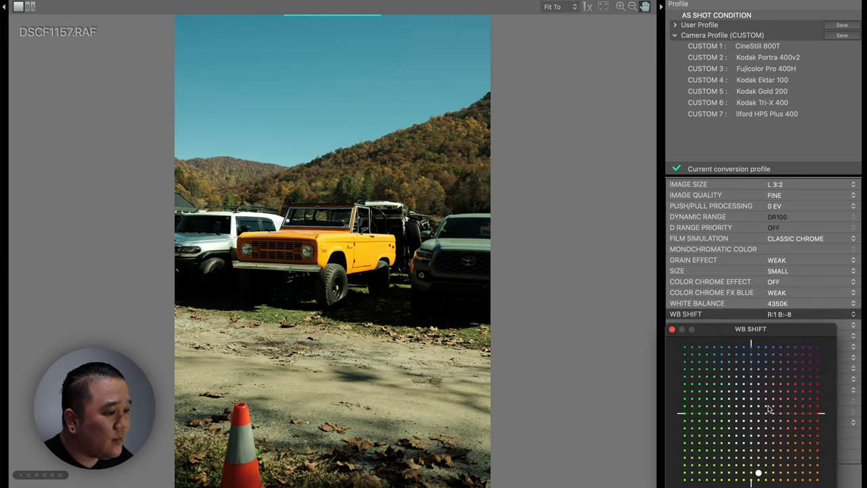
{"action": "mouse_move", "coordinate": [785, 476]}
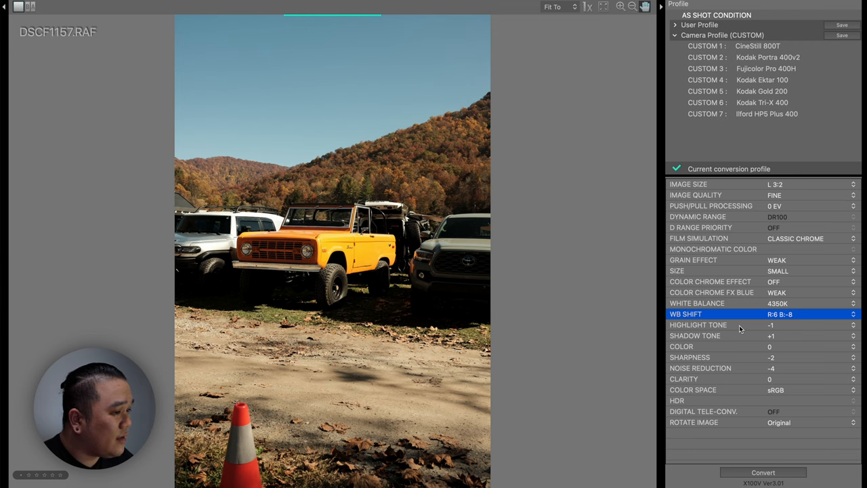
{"action": "mouse_move", "coordinate": [734, 339]}
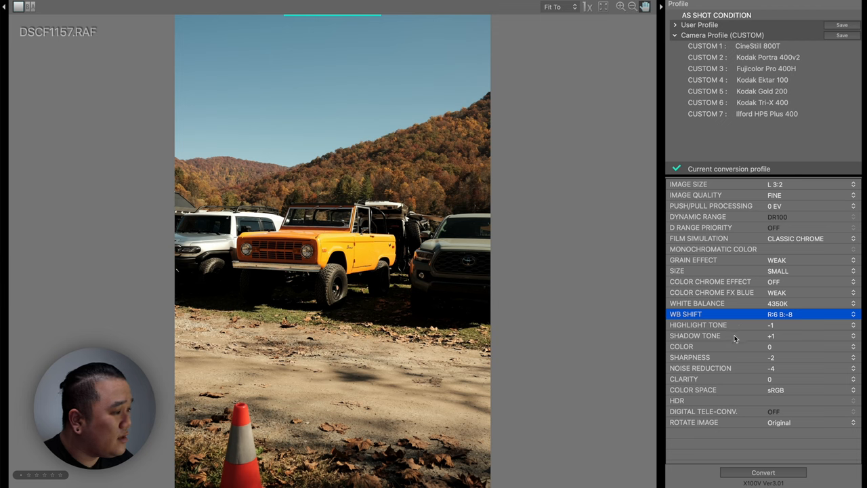
{"action": "mouse_move", "coordinate": [725, 364]}
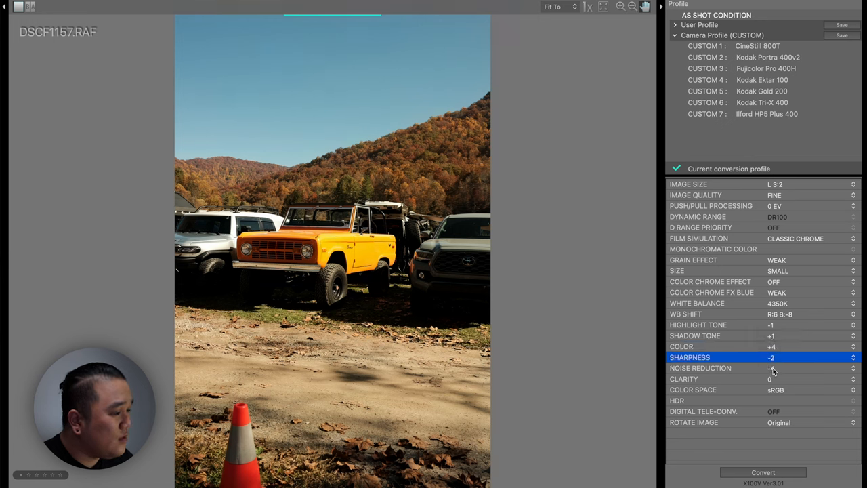
- Set Clarity to -3 from its list of values
{"action": "left_click", "coordinate": [810, 368]}
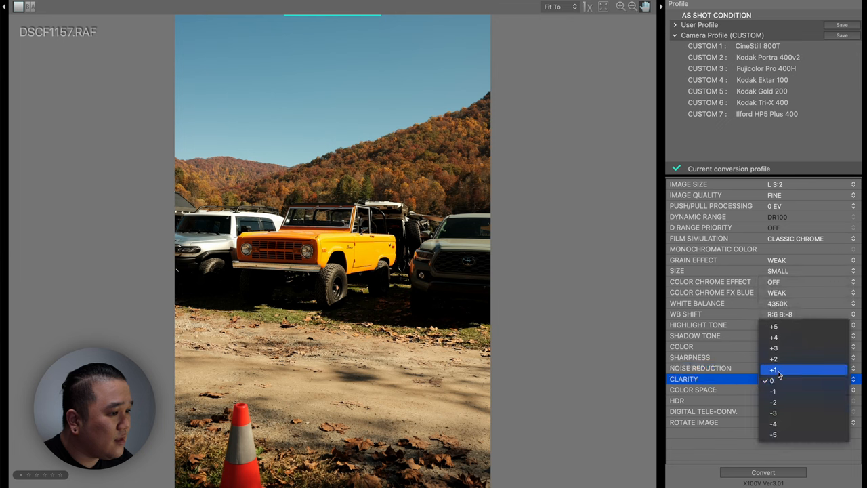
{"action": "mouse_move", "coordinate": [783, 412]}
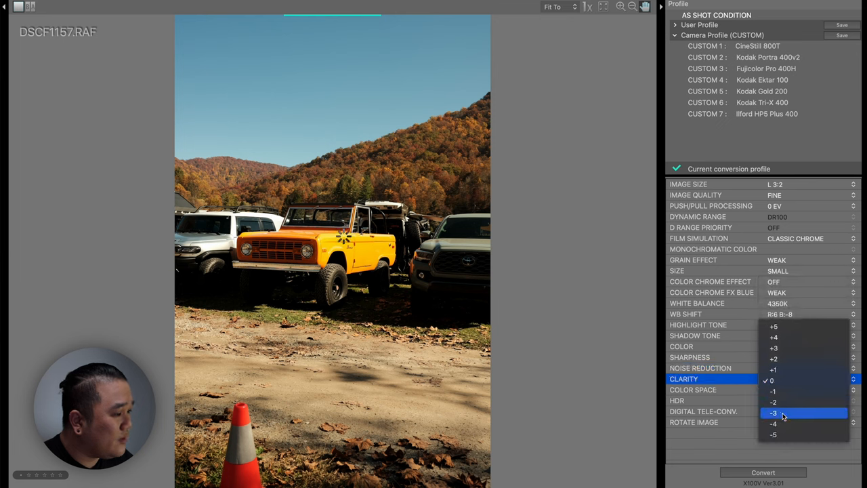
{"action": "left_click", "coordinate": [773, 412]}
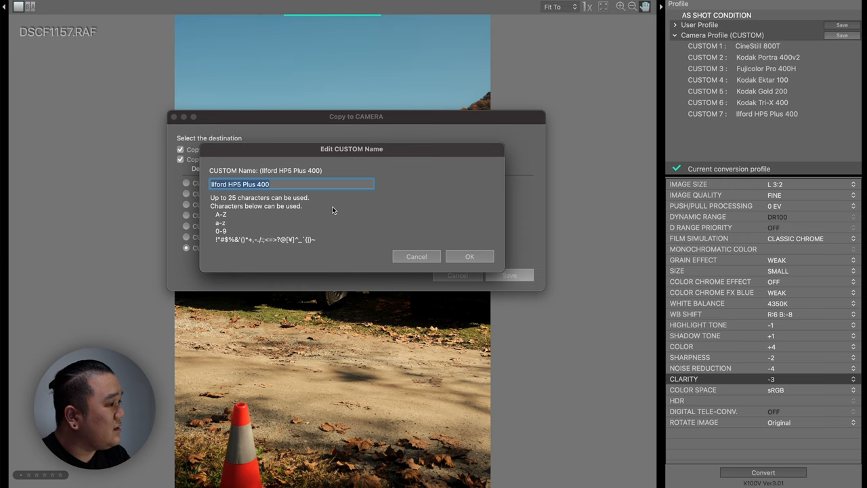
- Name slot 7 'Vibrant Arizona', confirm it, and dismiss the copy-completed warning
{"action": "type", "text": "Vibrant Arizona"}
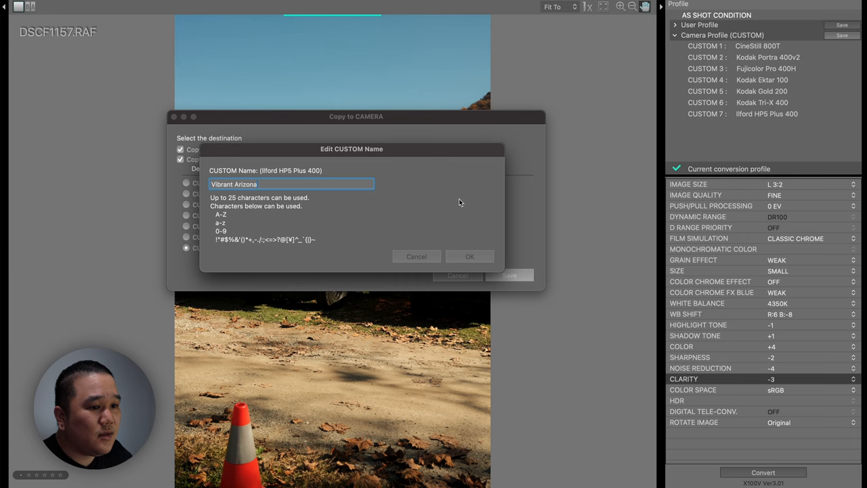
{"action": "mouse_move", "coordinate": [441, 205]}
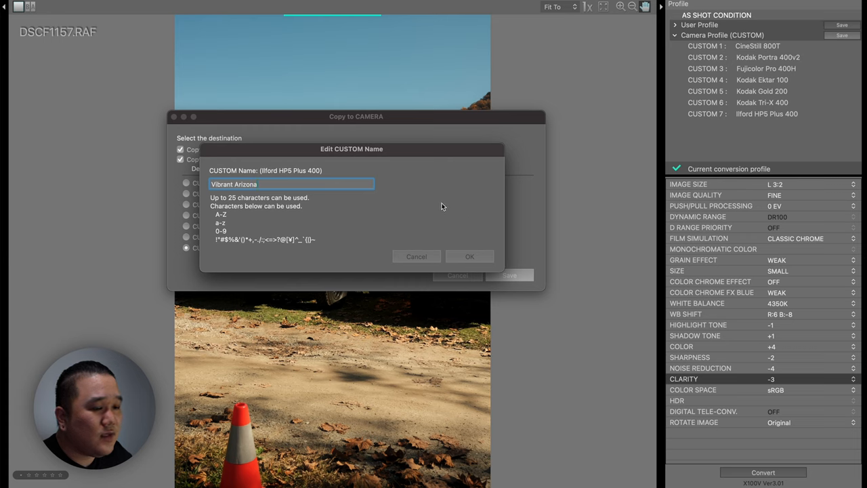
{"action": "left_click", "coordinate": [468, 256]}
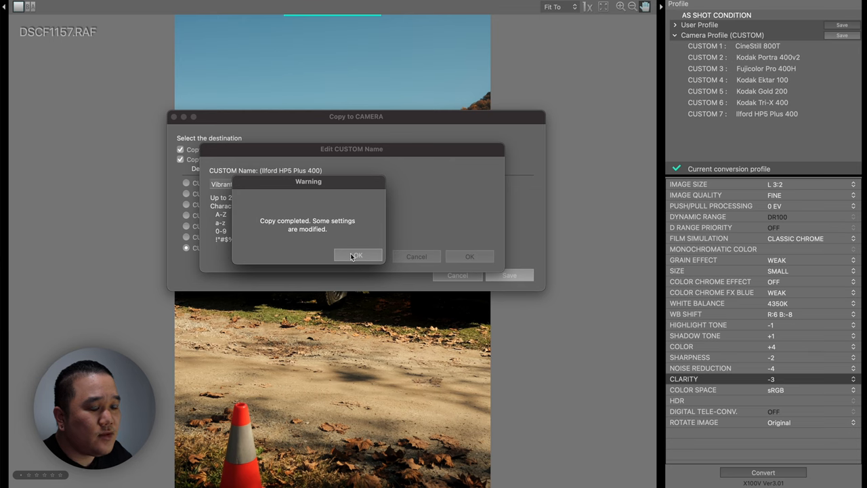
{"action": "left_click", "coordinate": [357, 255]}
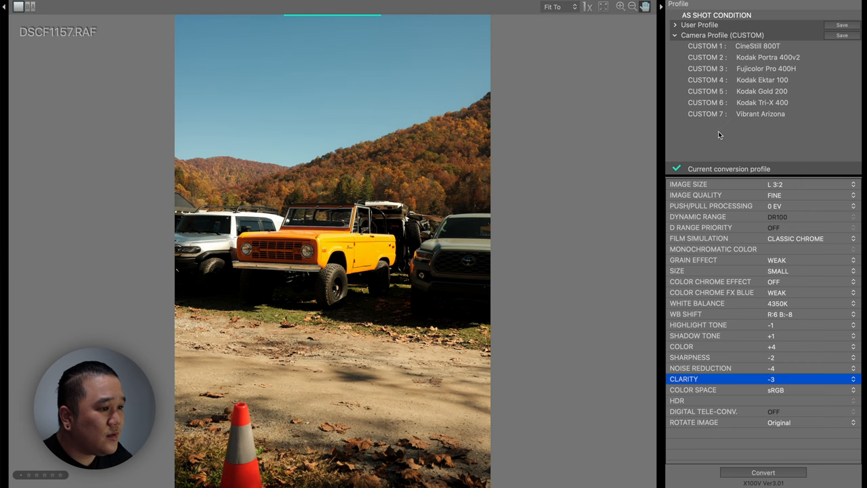
{"action": "mouse_move", "coordinate": [674, 341]}
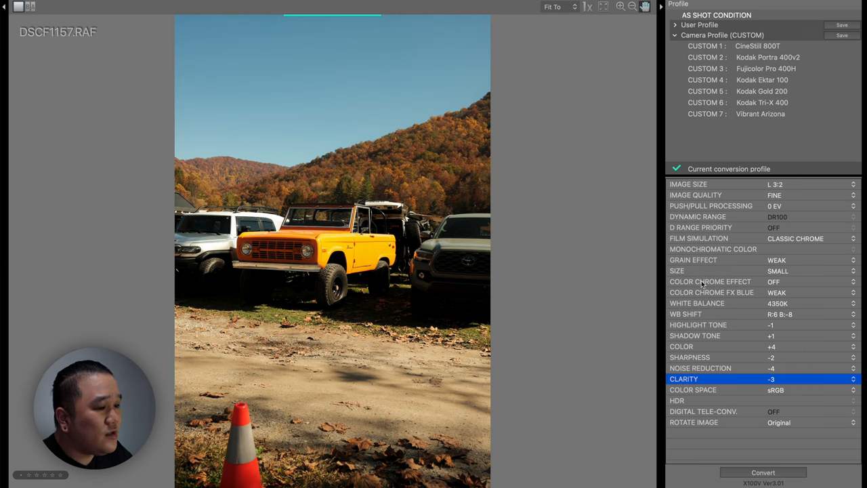
{"action": "mouse_move", "coordinate": [783, 198]}
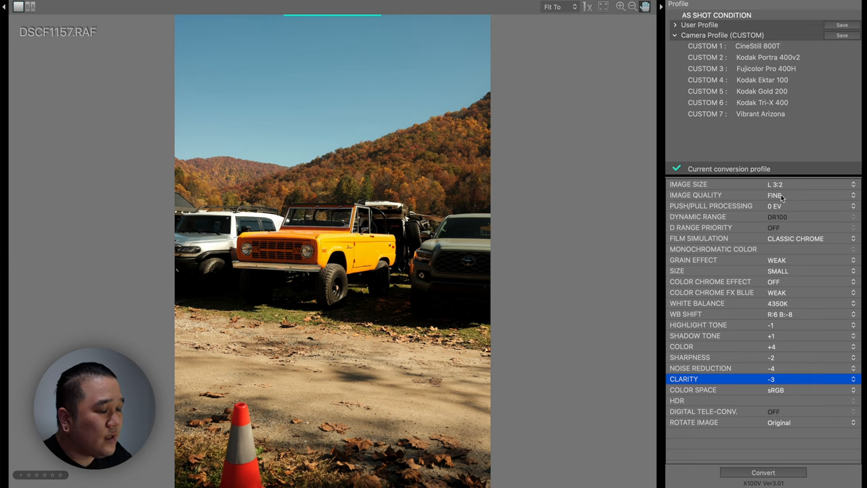
{"action": "mouse_move", "coordinate": [761, 312]}
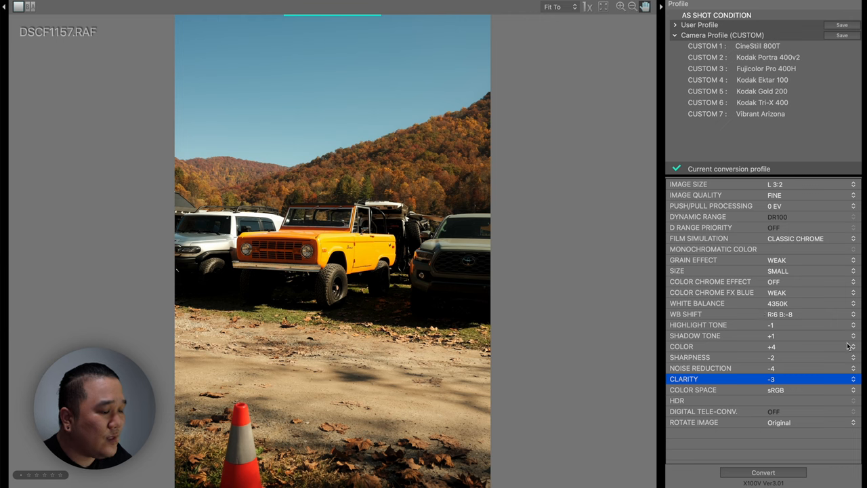
{"action": "mouse_move", "coordinate": [761, 341]}
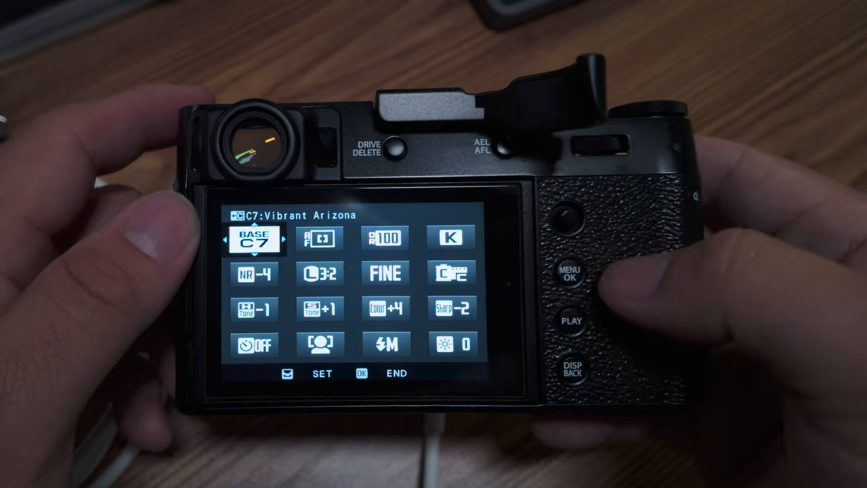
- Leave the C7 view for shooting and bring up the camera's Image Quality Setting menu
{"action": "left_click", "coordinate": [571, 366]}
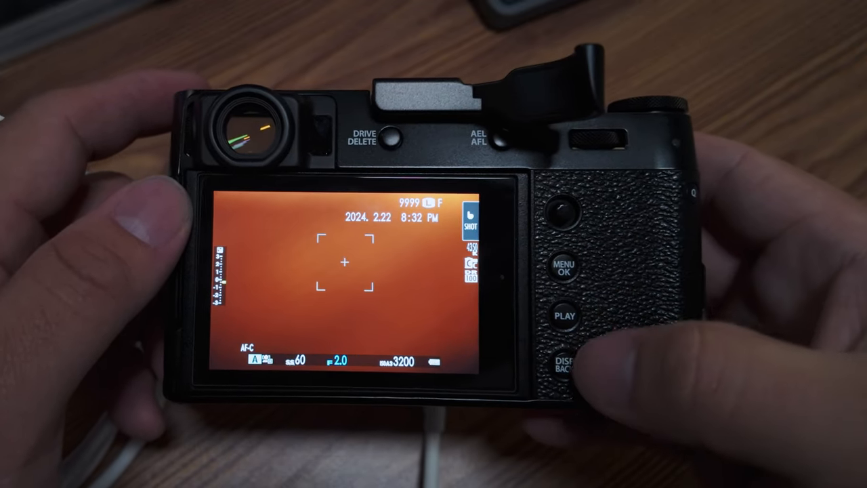
{"action": "left_click", "coordinate": [563, 270]}
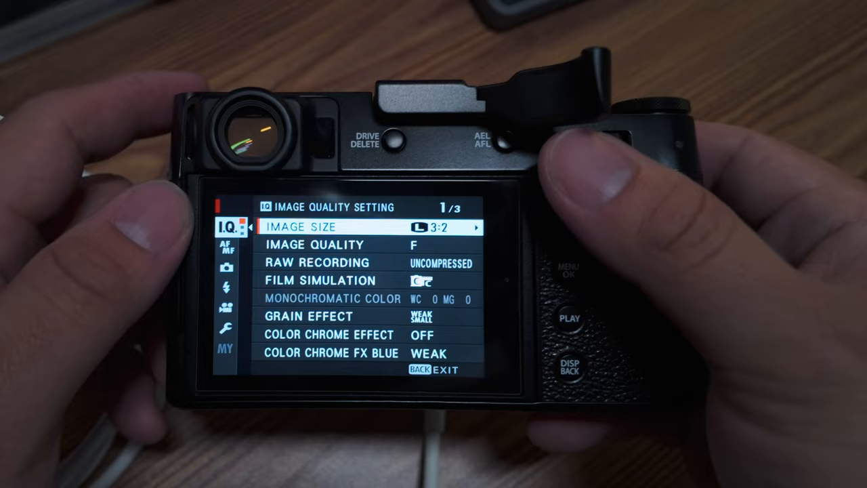